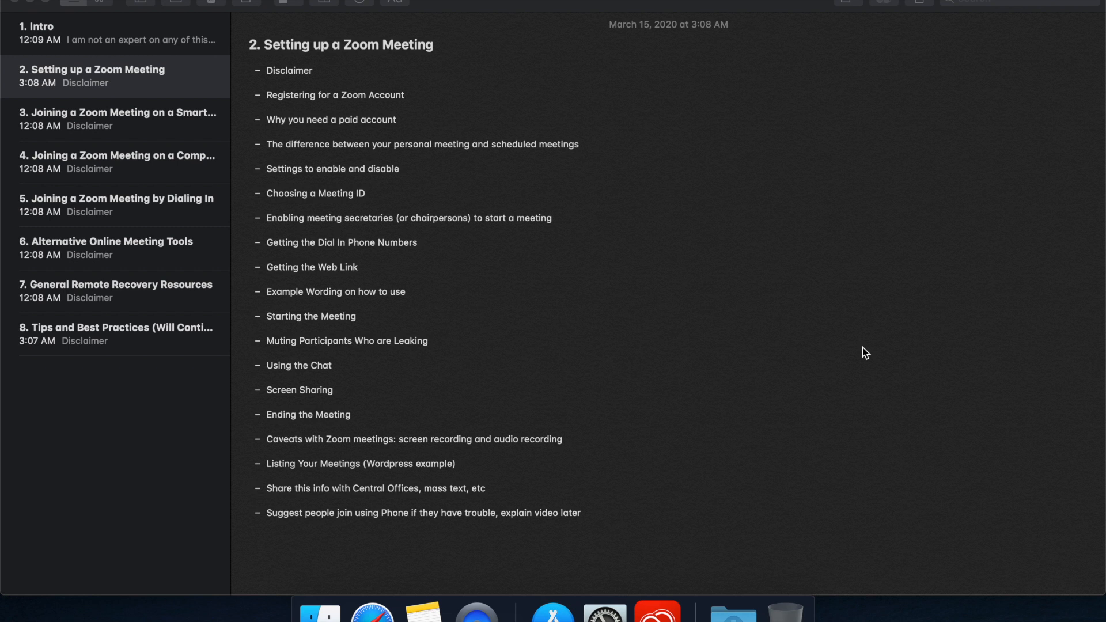
mouse_move(647, 458)
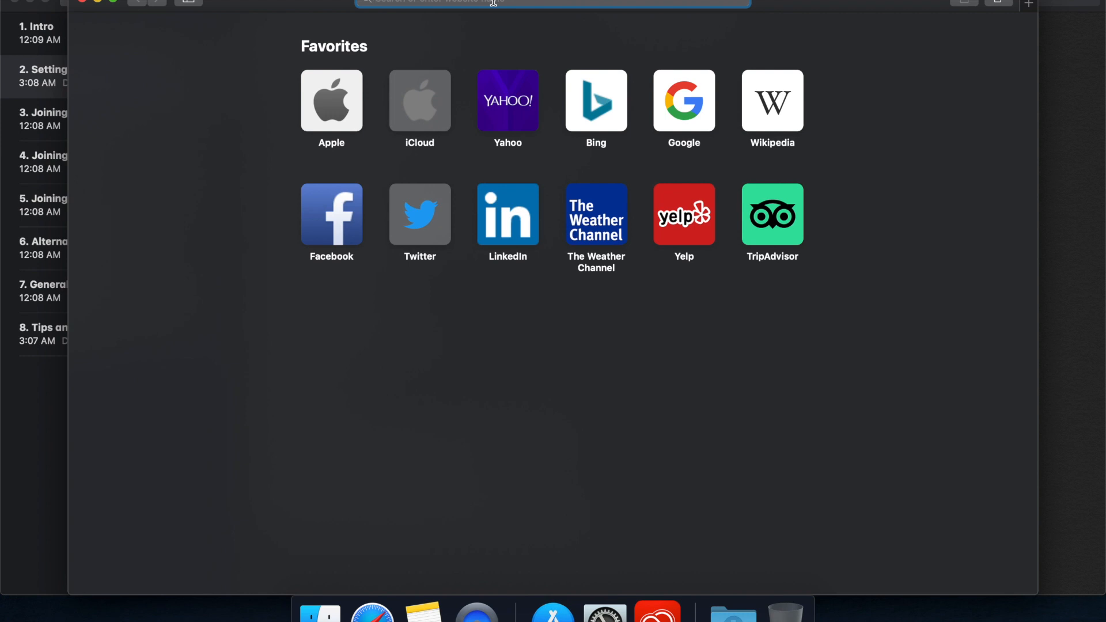
Go to zoom.us in Safari and bring up the 'Sign Up, It's Free' form
text(www.youtube.com)
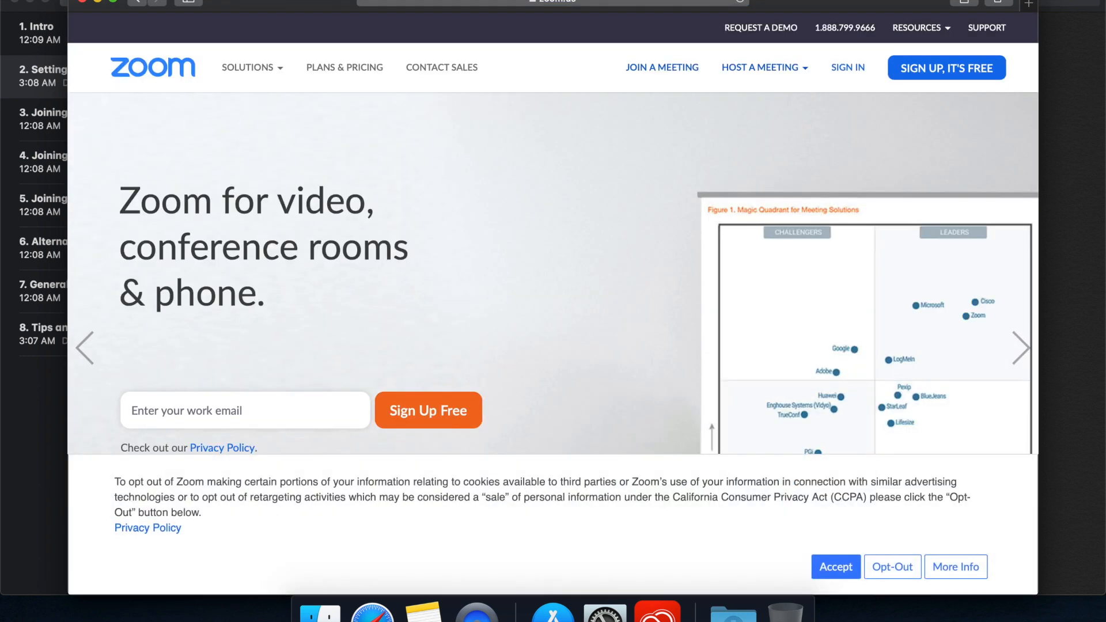
mouse_move(755, 136)
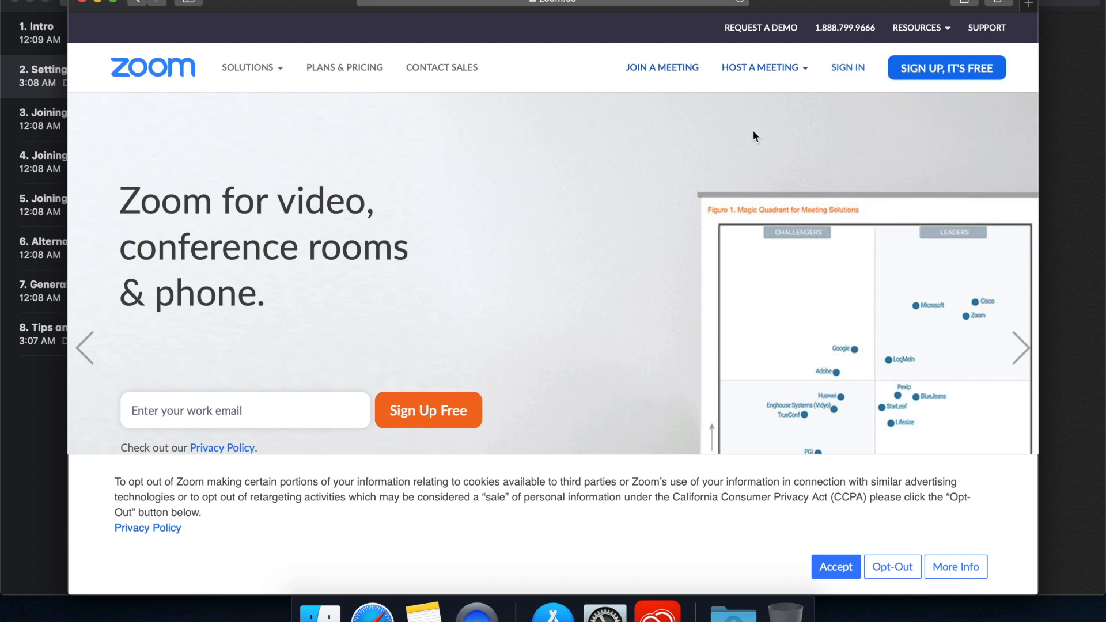
click(835, 567)
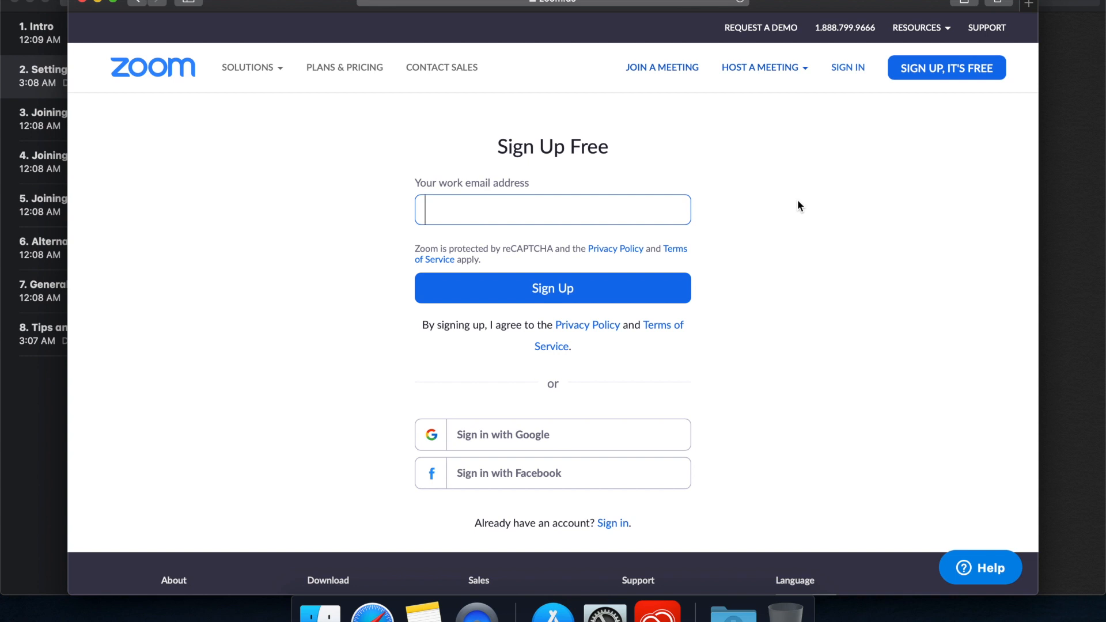
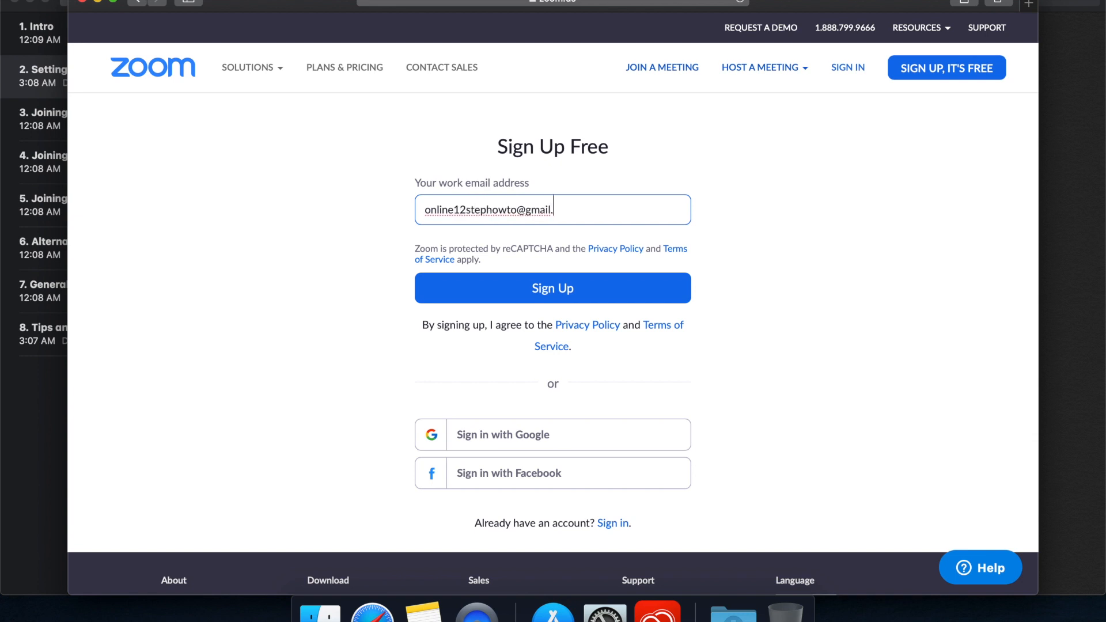
click(553, 288)
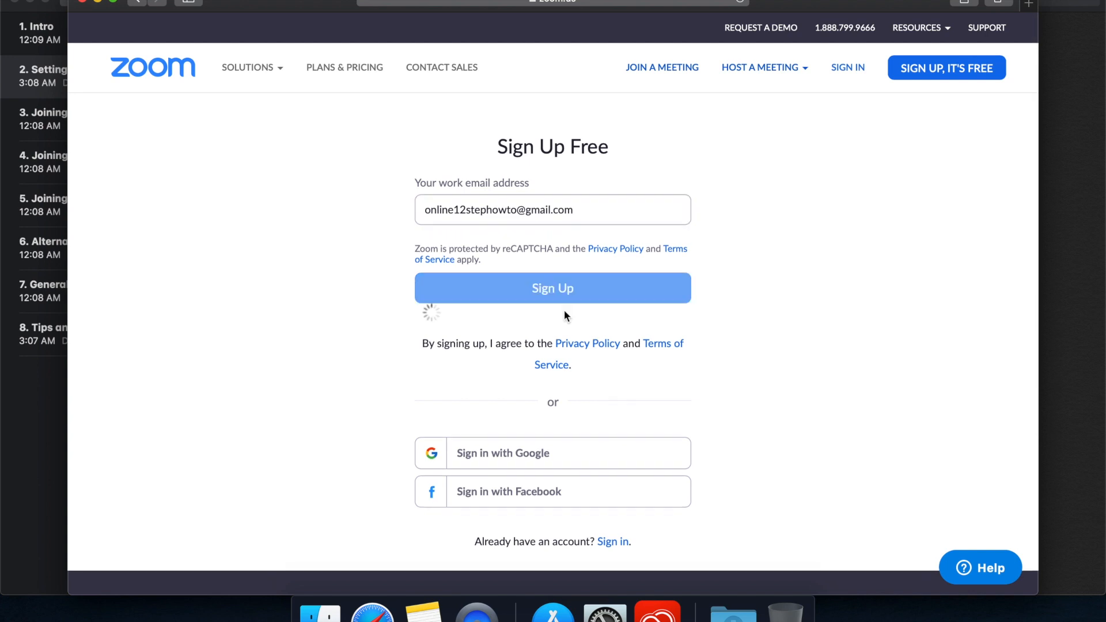
click(552, 287)
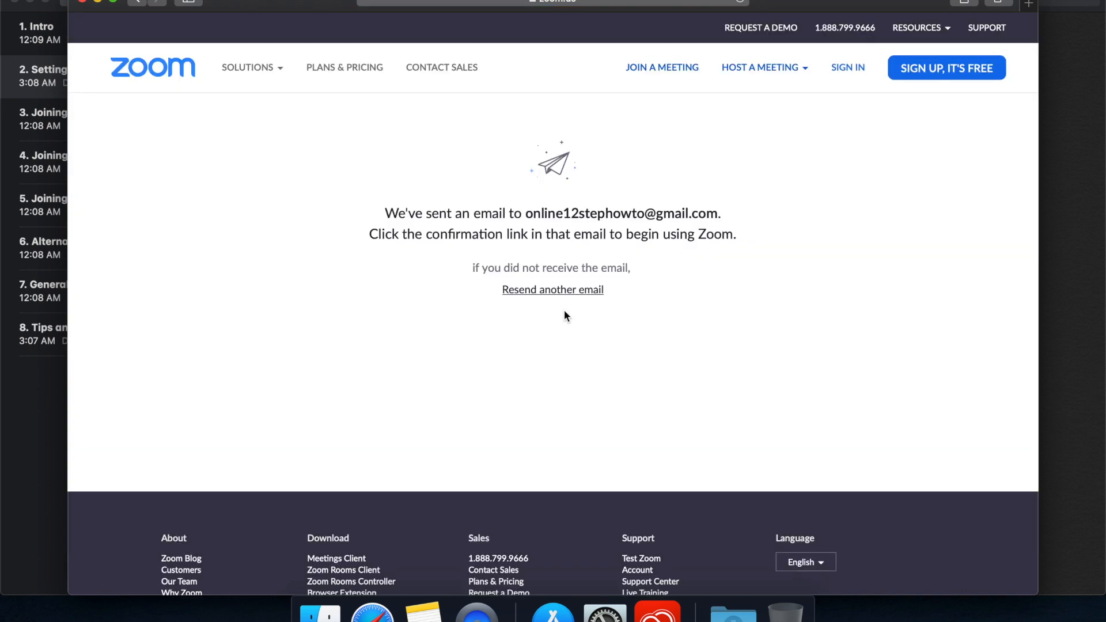
mouse_move(574, 206)
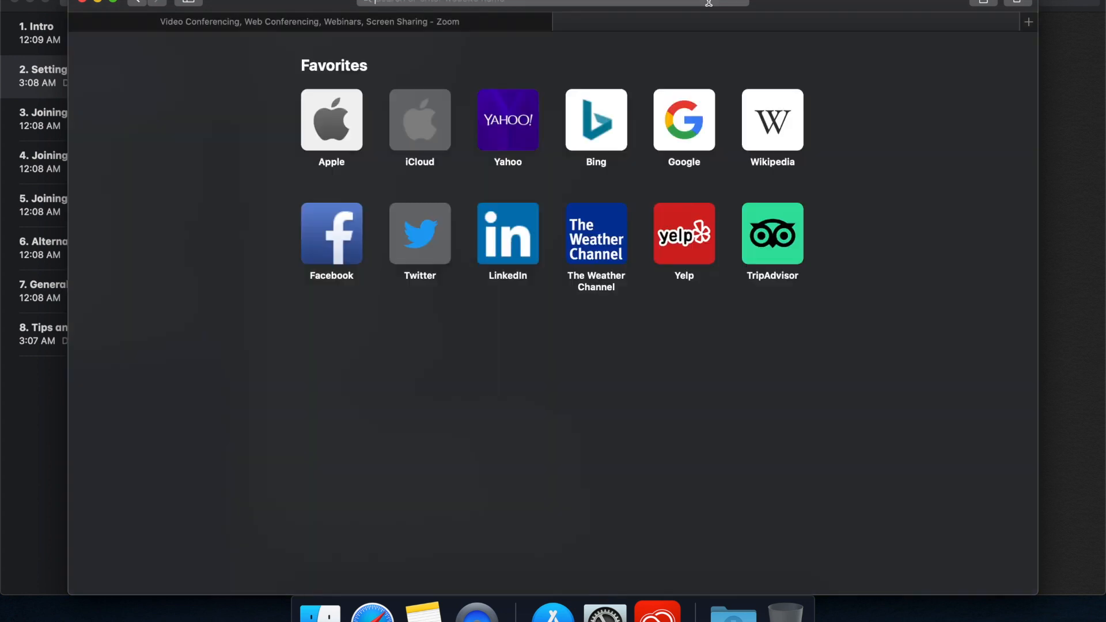
text(mail.google.com)
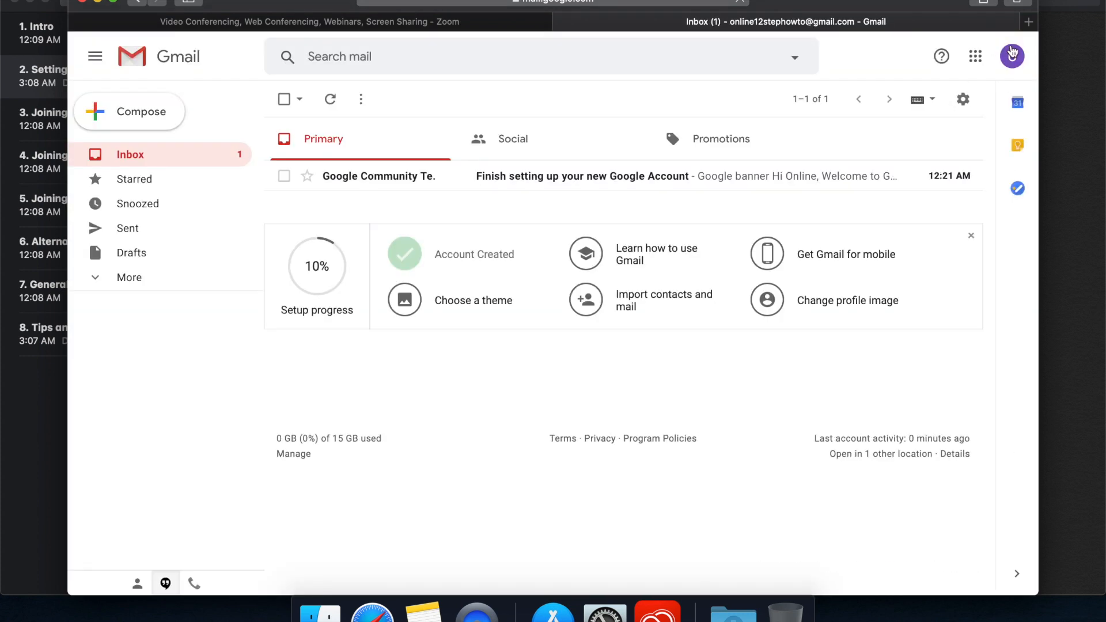
click(1011, 56)
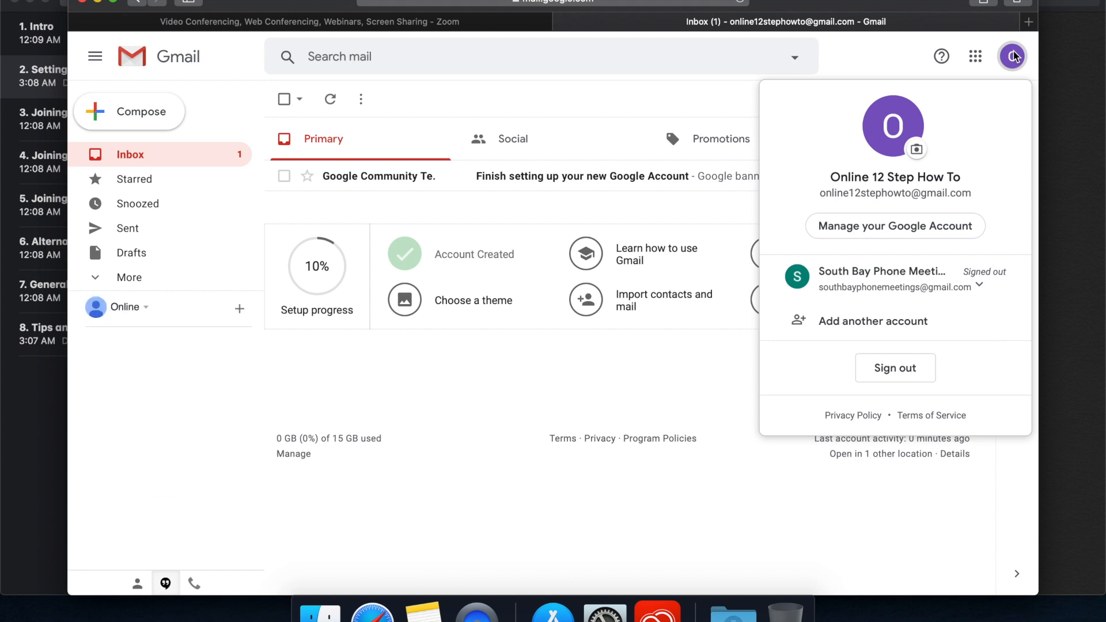
click(308, 21)
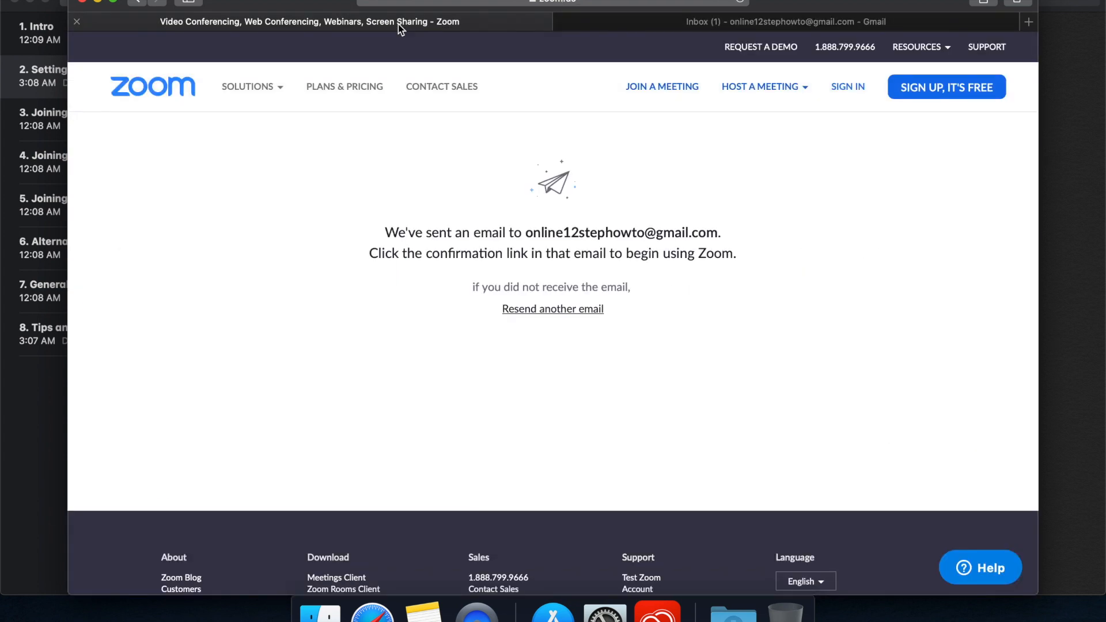
mouse_move(802, 72)
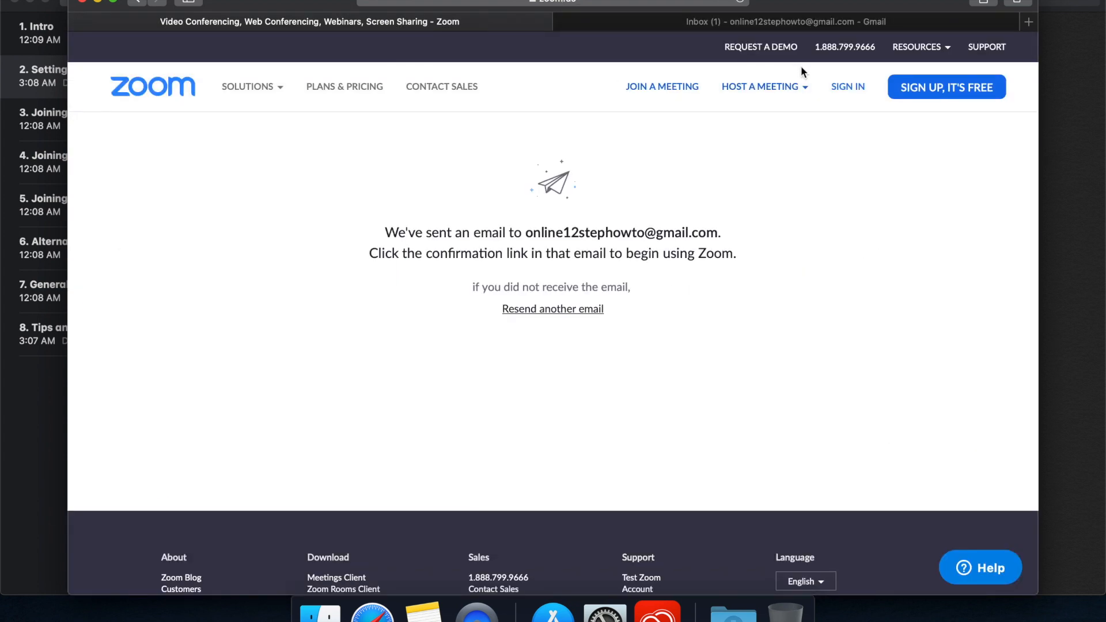
click(783, 21)
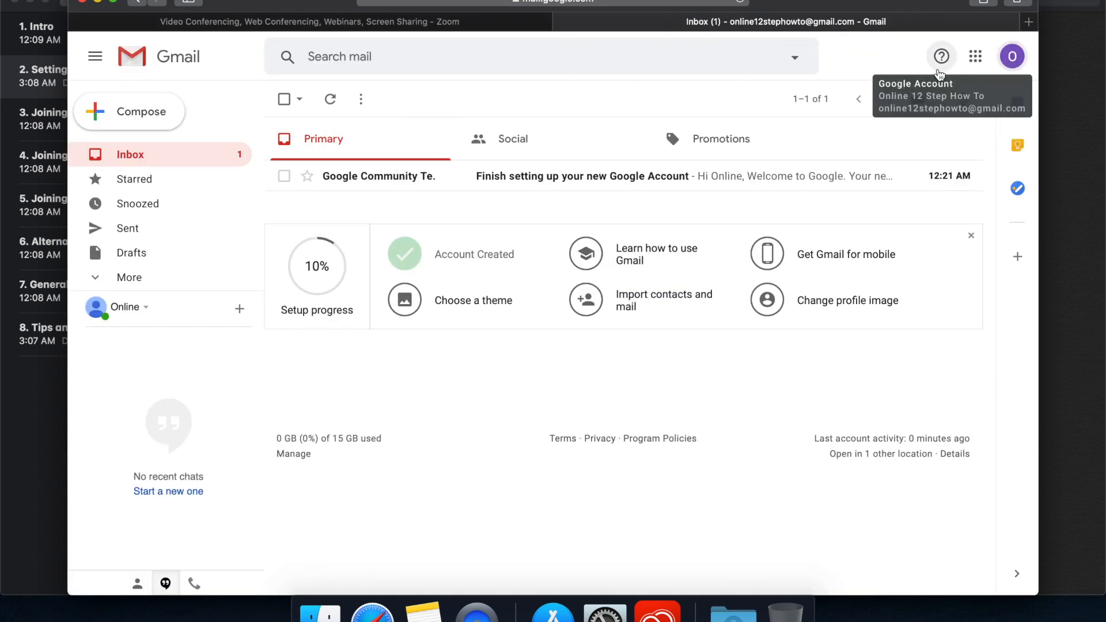
click(512, 138)
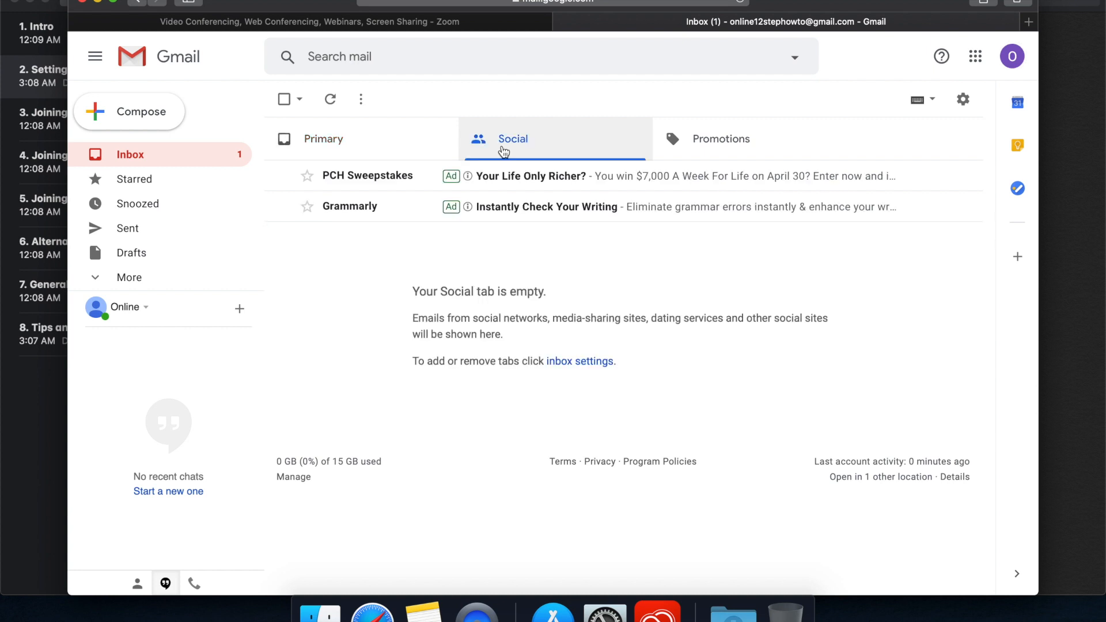
click(720, 139)
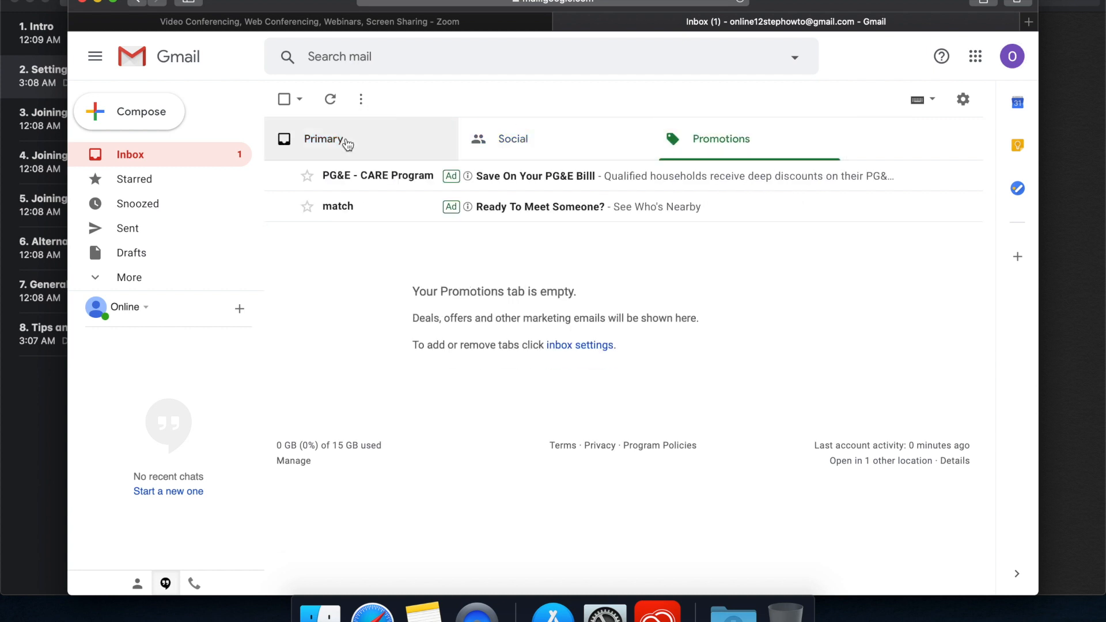
Open 'Please activate your Zoom account' in Primary and activate the account
click(323, 138)
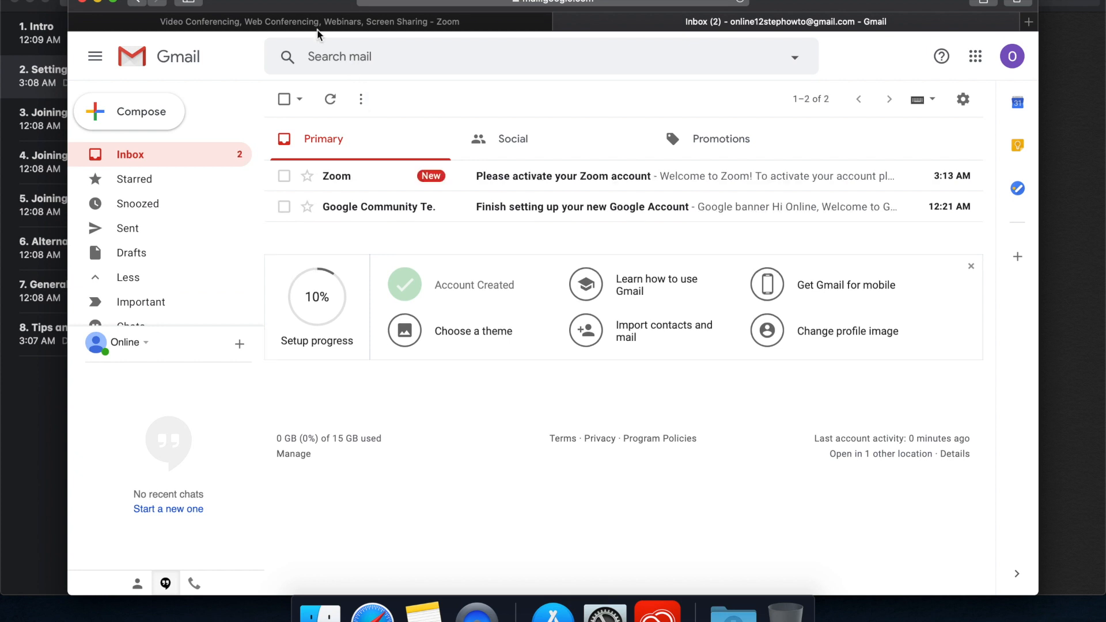
mouse_move(552, 176)
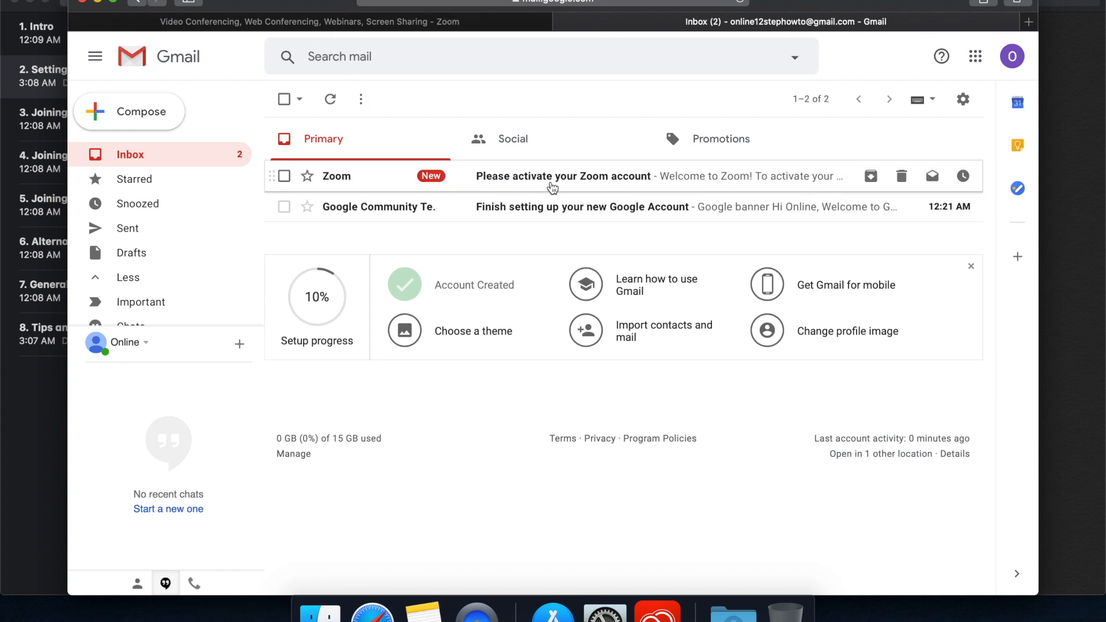
click(563, 176)
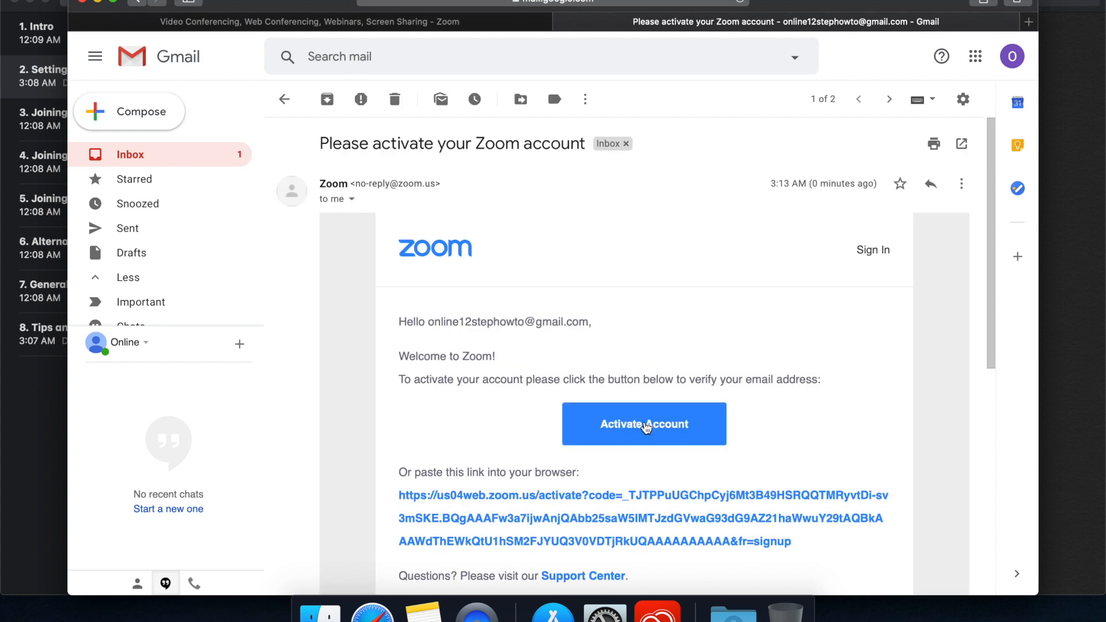
click(643, 423)
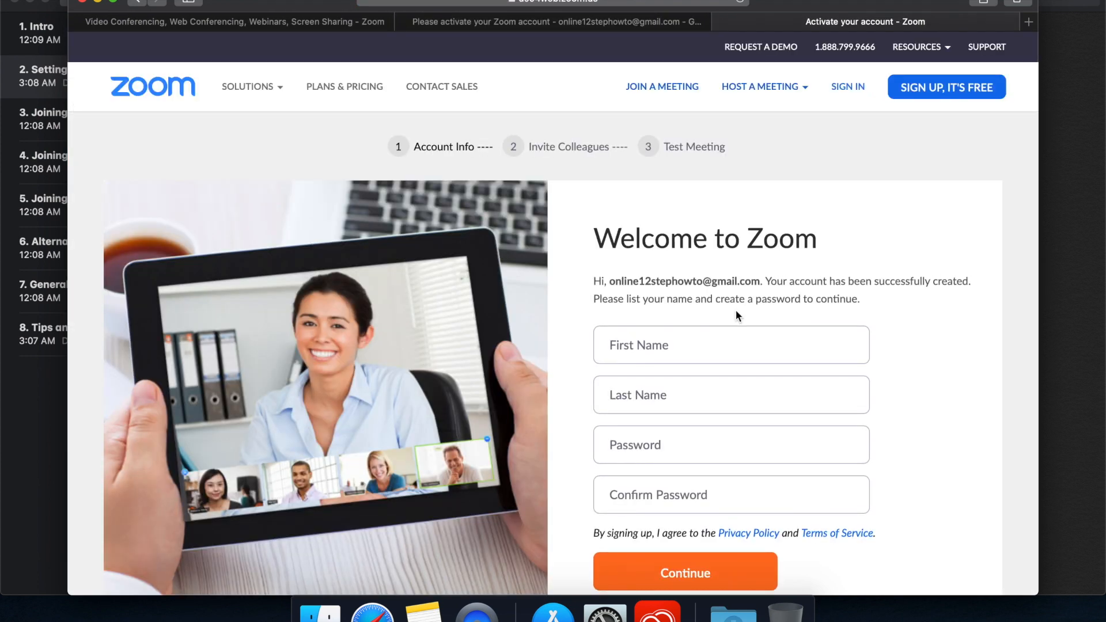
Enter the name Online 12 Step How To and a password, then continue
scroll(down, 3)
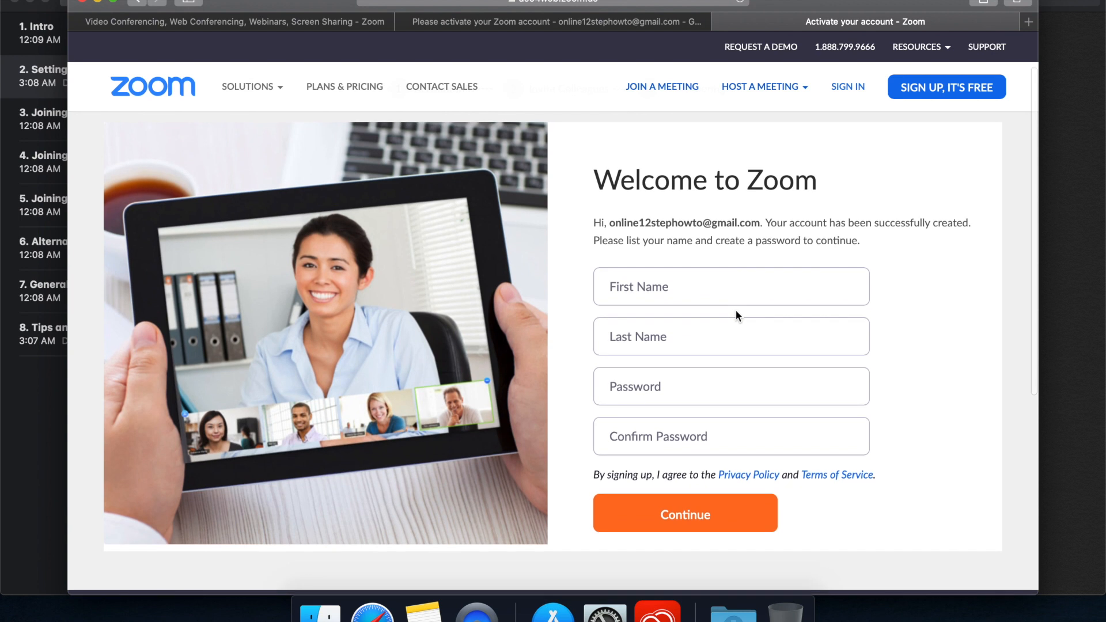
click(730, 286)
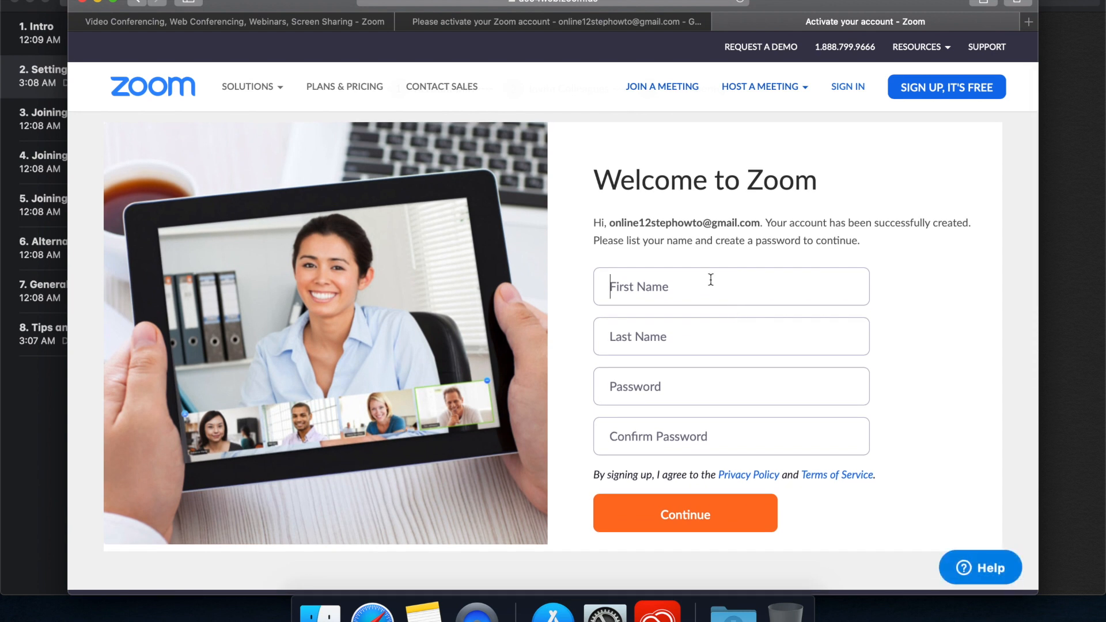
click(730, 286)
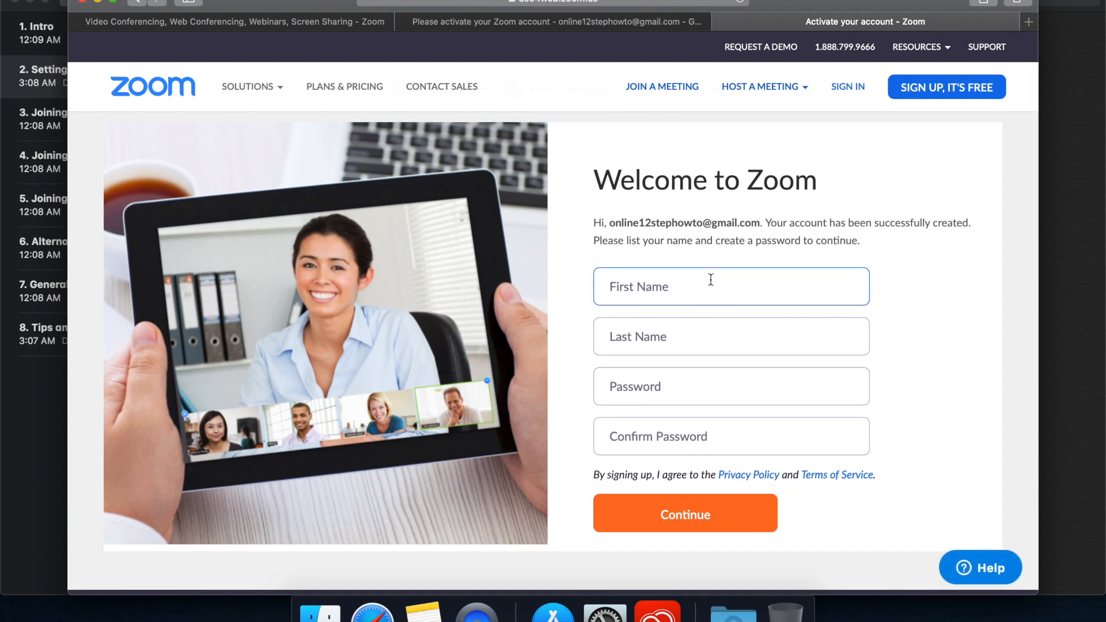
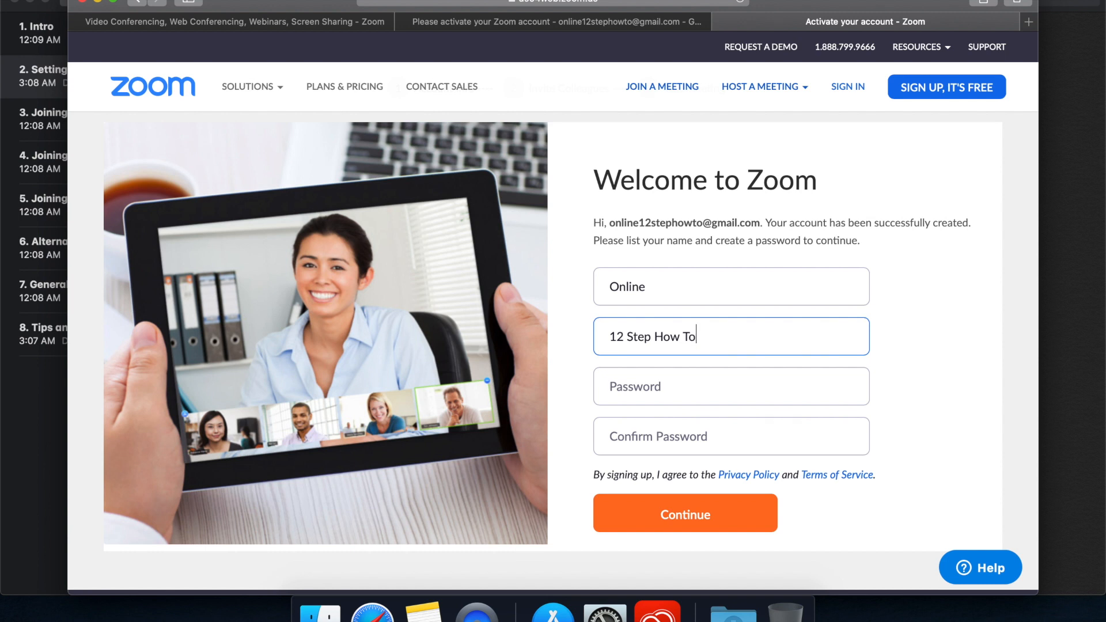
click(730, 386)
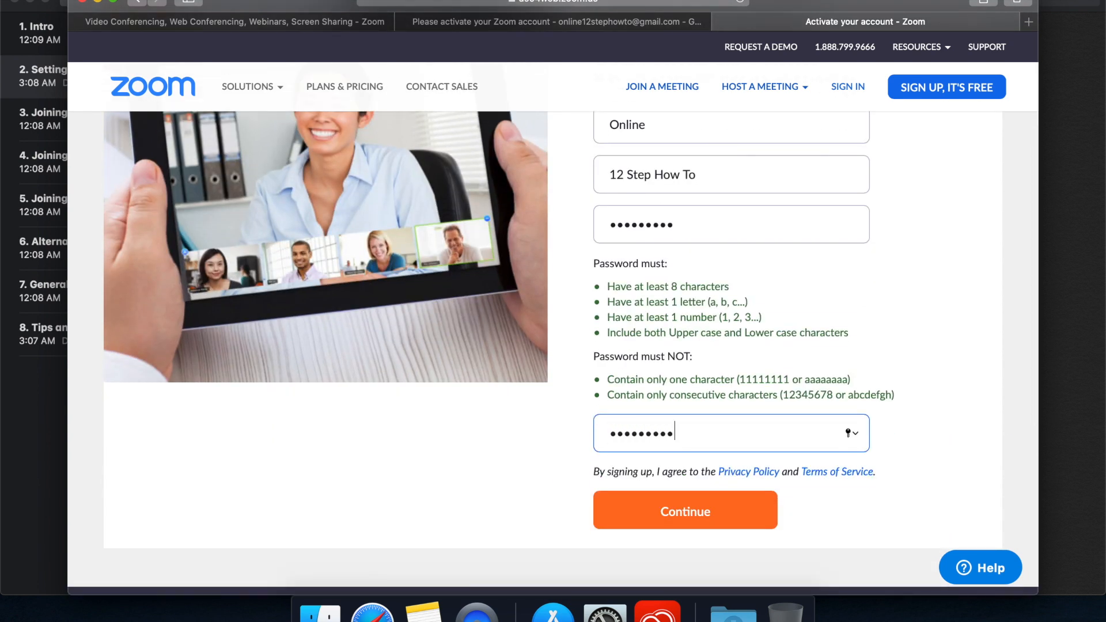
click(683, 511)
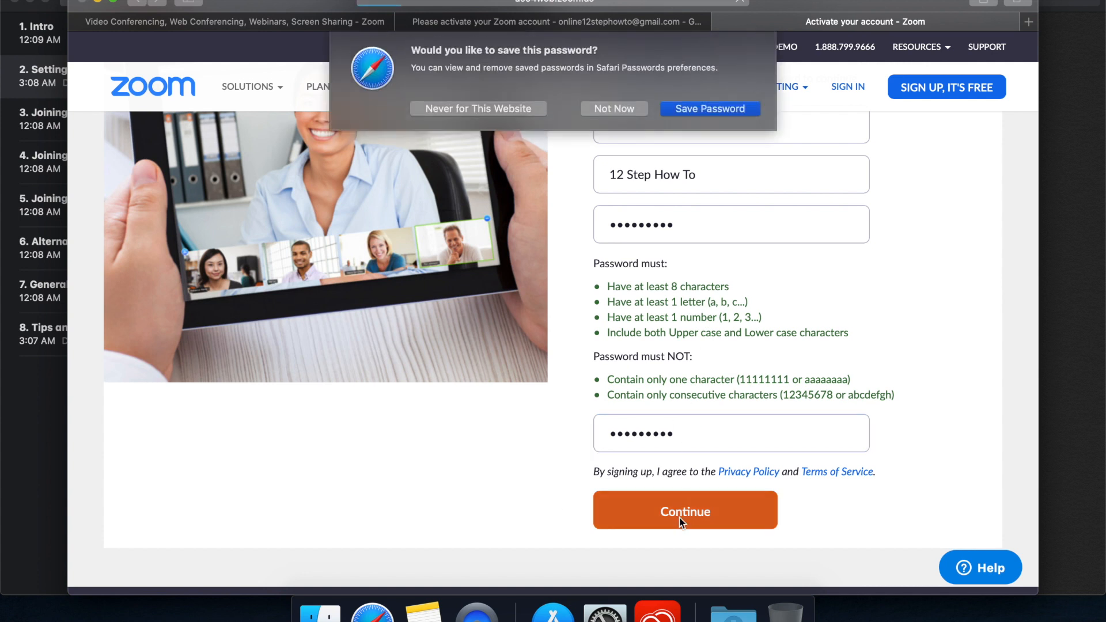
click(683, 511)
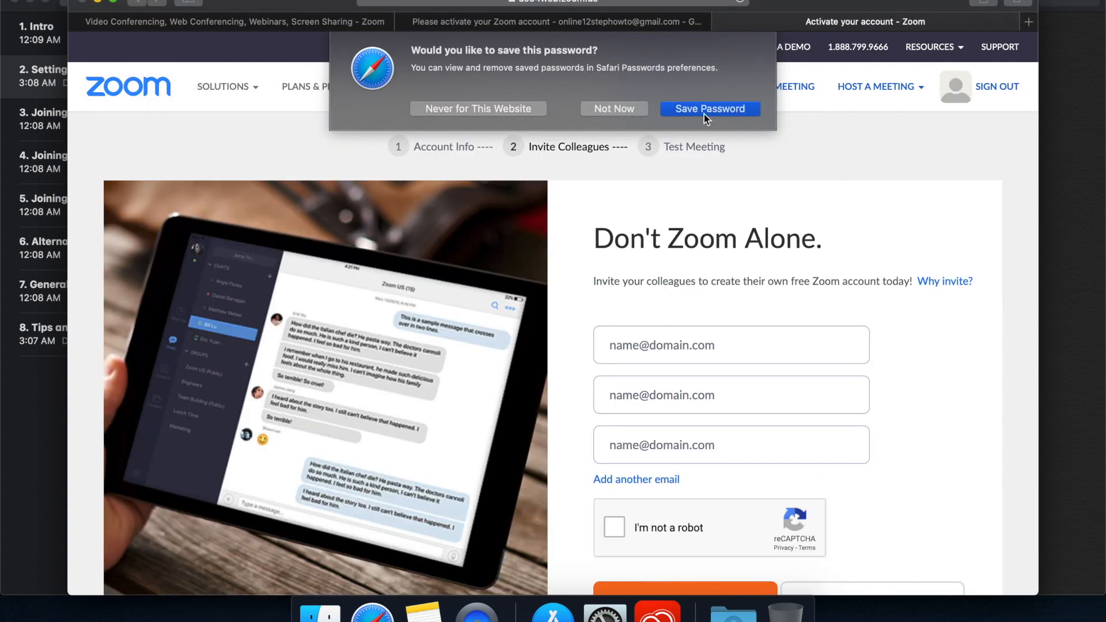
Save the password in Safari and skip the Invite Colleagues step
click(709, 109)
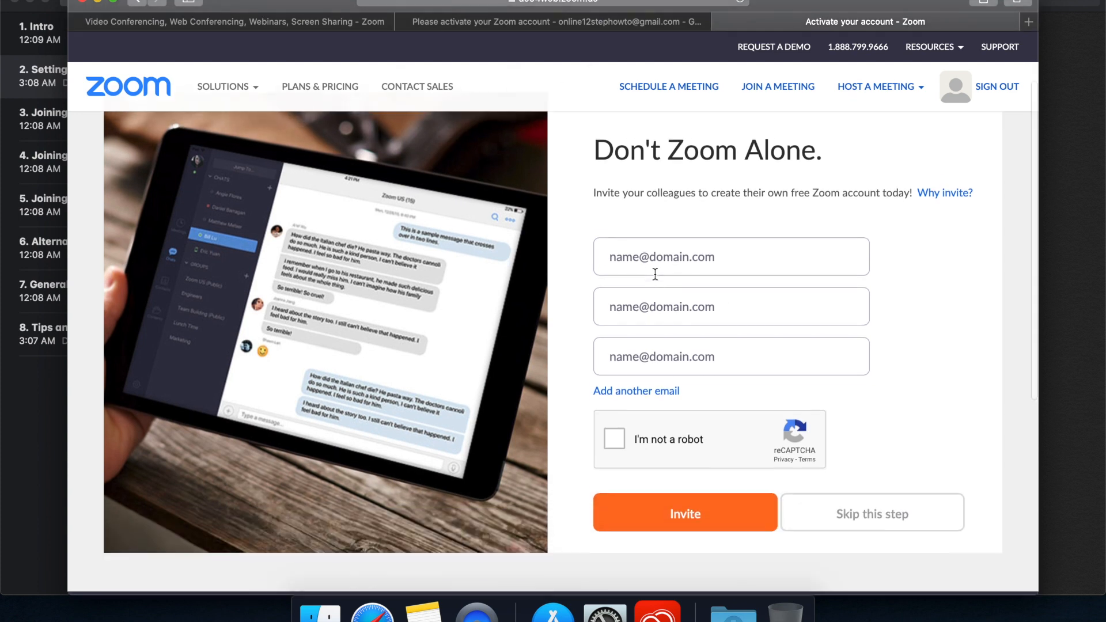
scroll(down, 3)
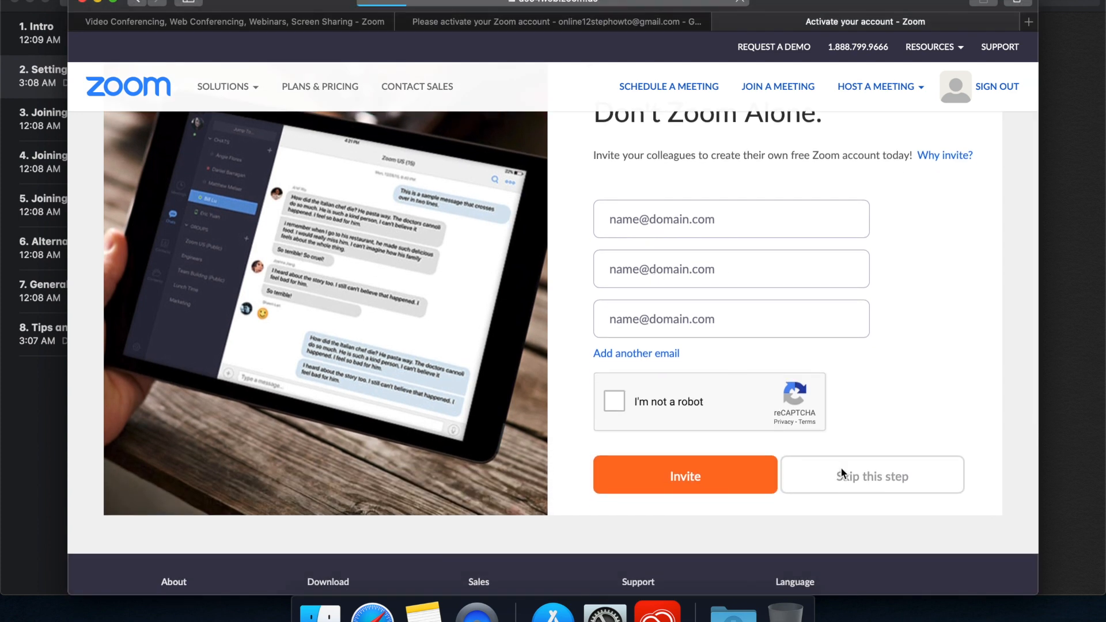
click(871, 476)
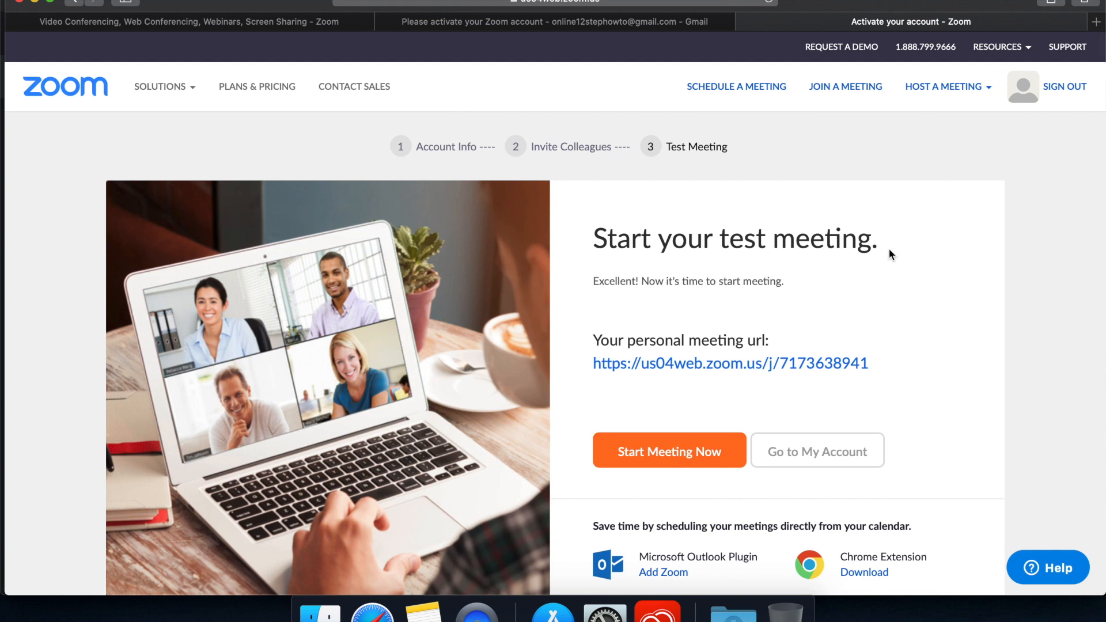
Start the test meeting and allow the Zoom client download in Safari
scroll(down, 3)
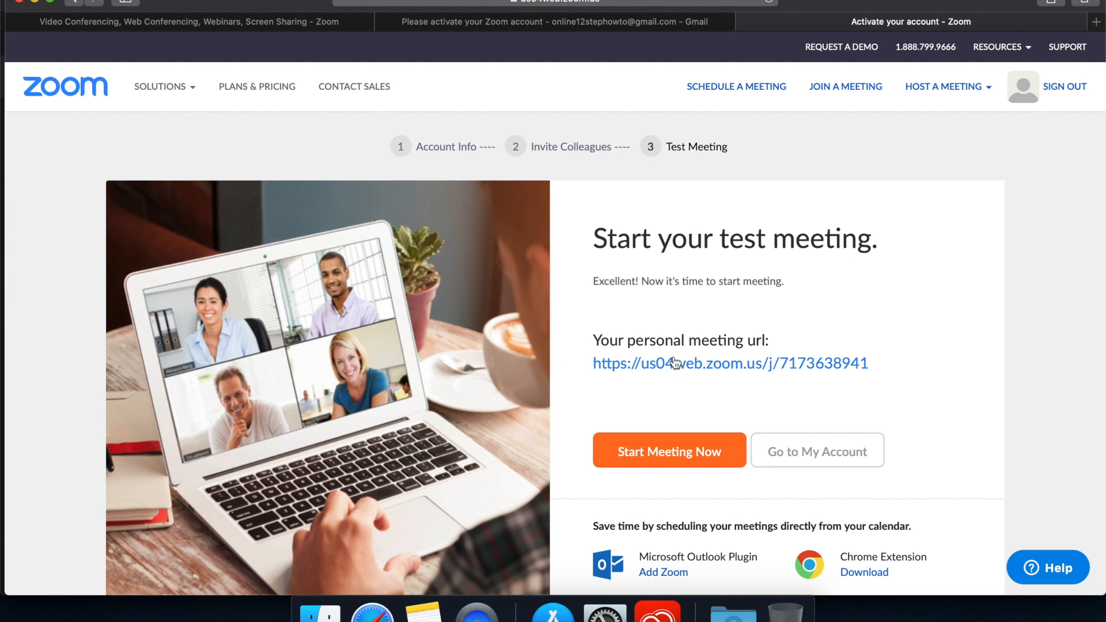
mouse_move(791, 343)
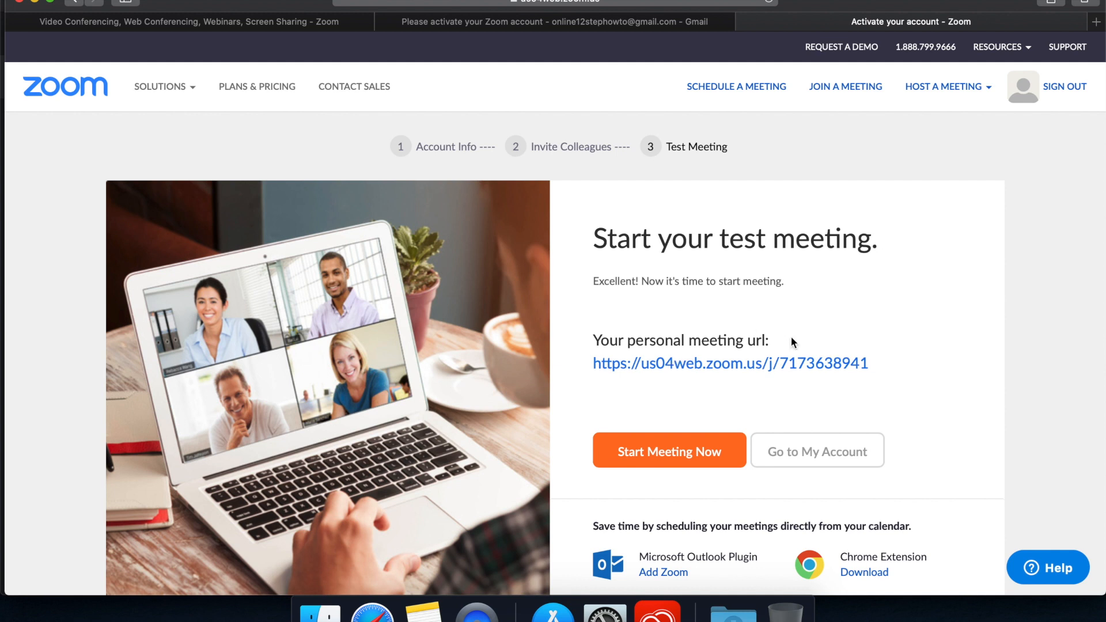
mouse_move(810, 308)
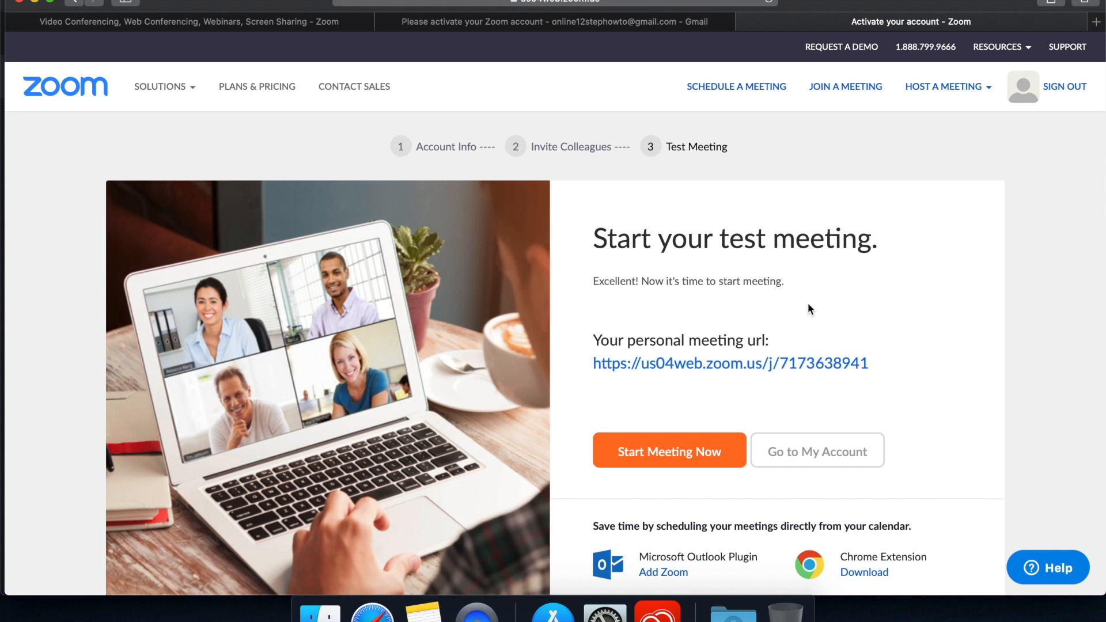
mouse_move(809, 322)
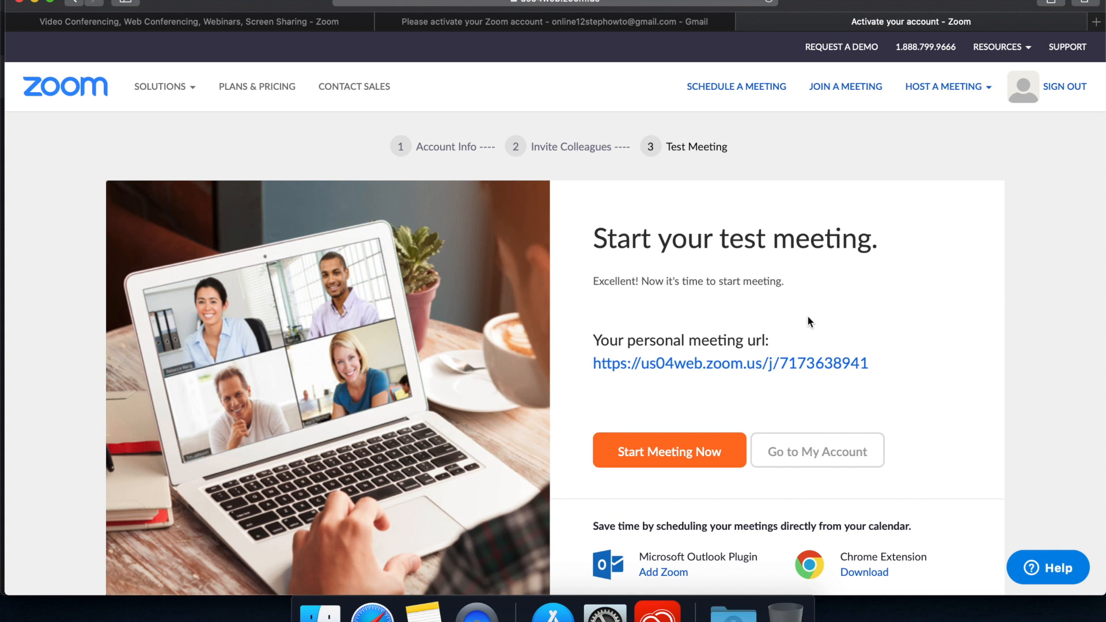
mouse_move(790, 381)
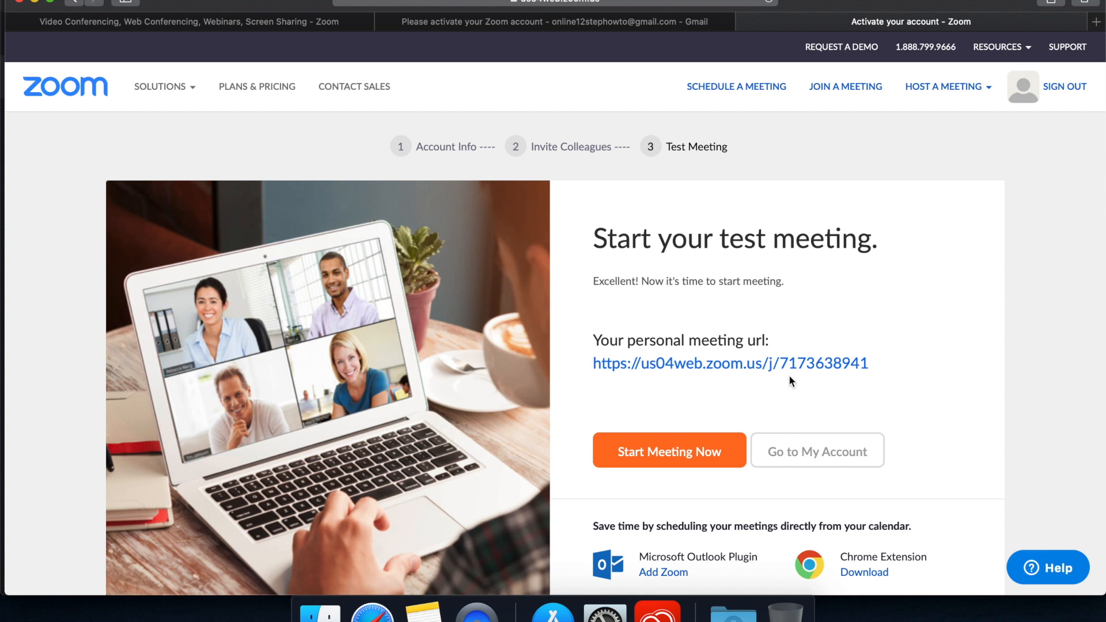
mouse_move(833, 371)
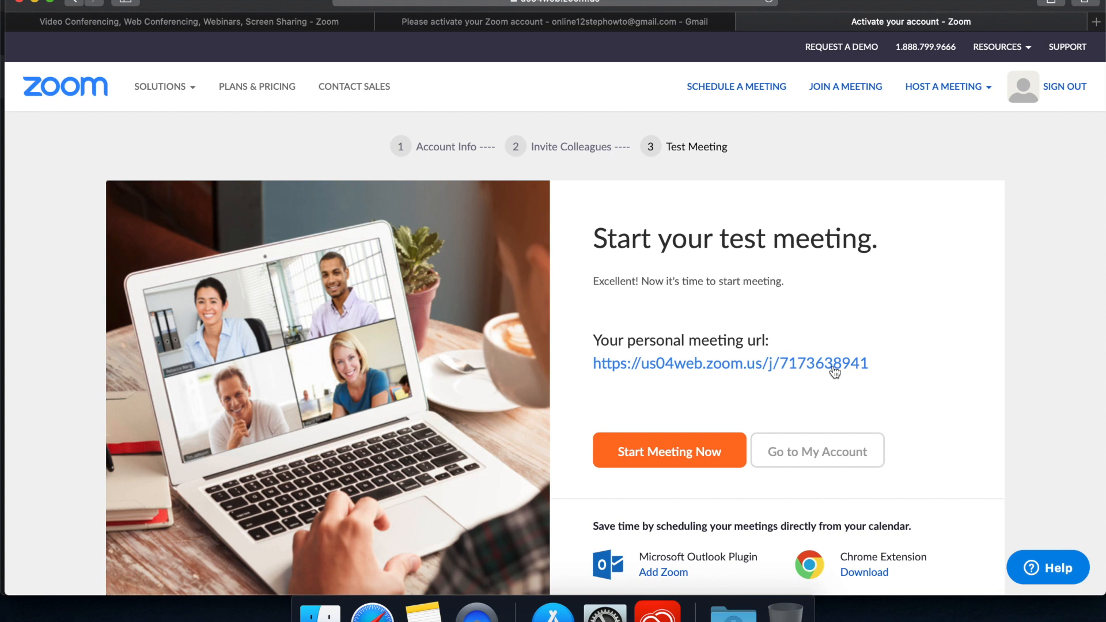
mouse_move(818, 376)
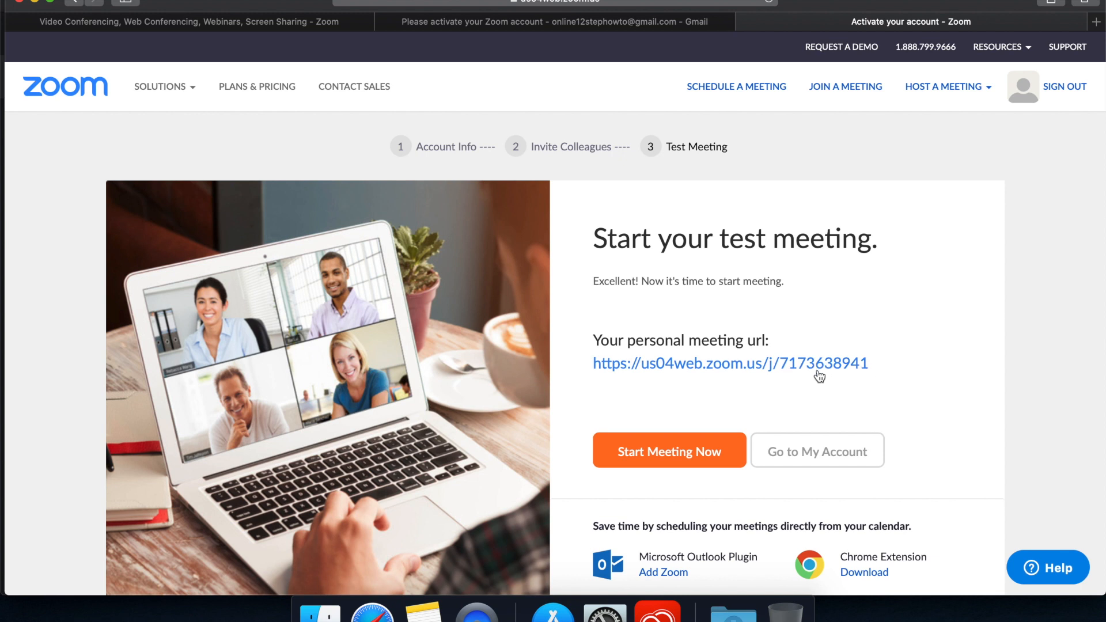
mouse_move(839, 374)
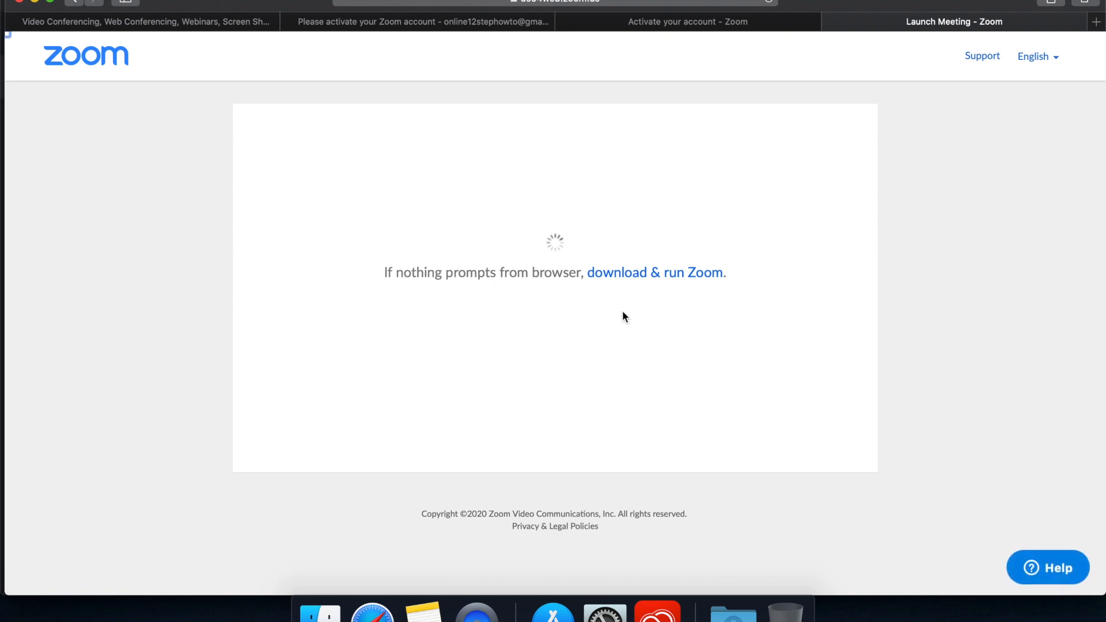
click(654, 272)
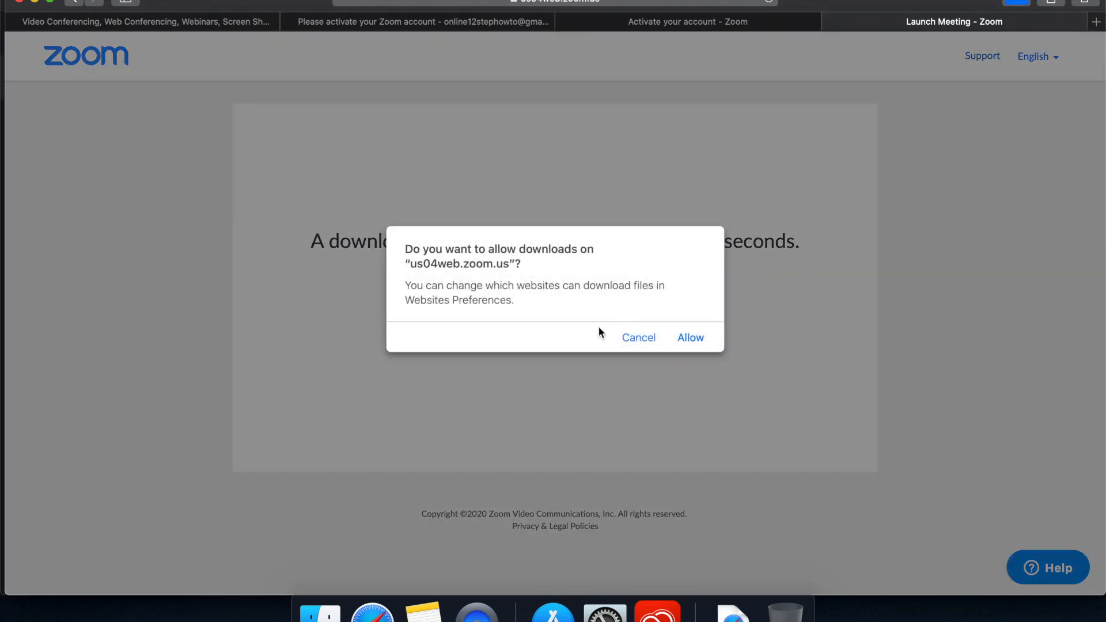
click(688, 336)
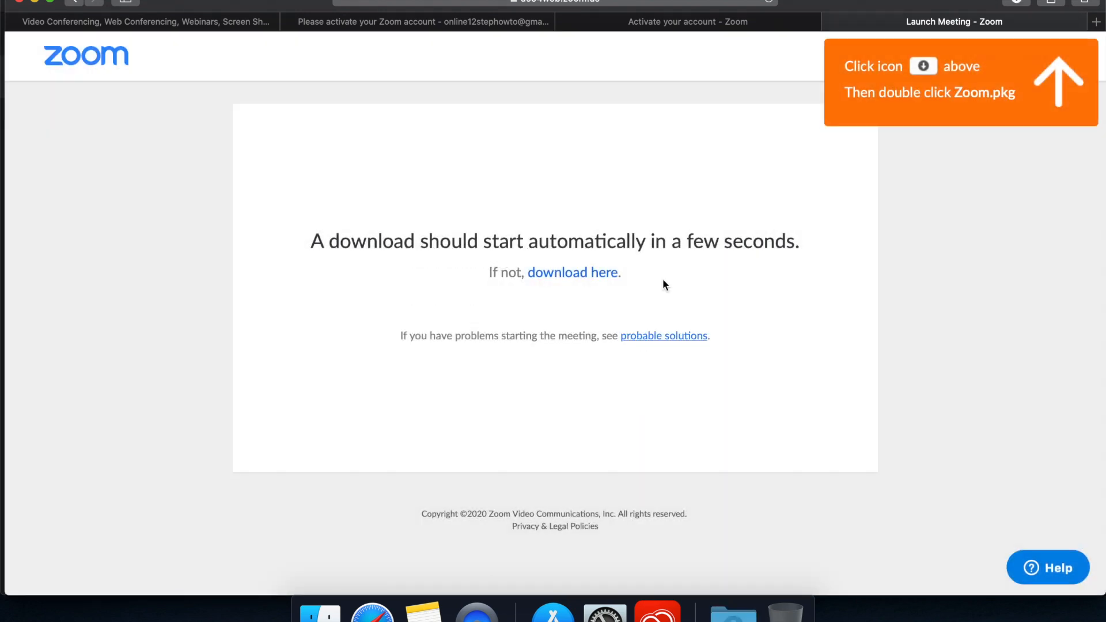